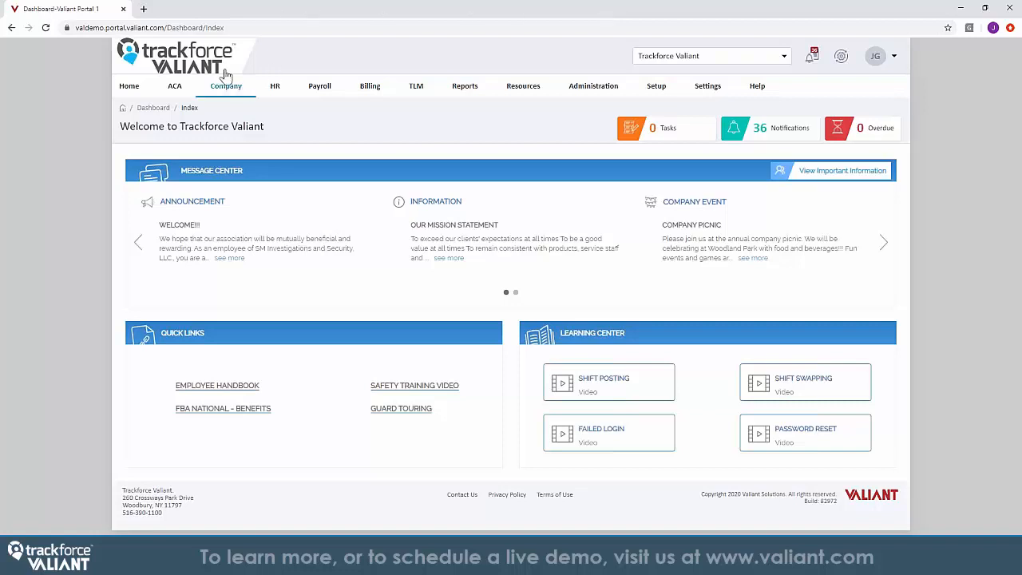
mouse_move(218, 471)
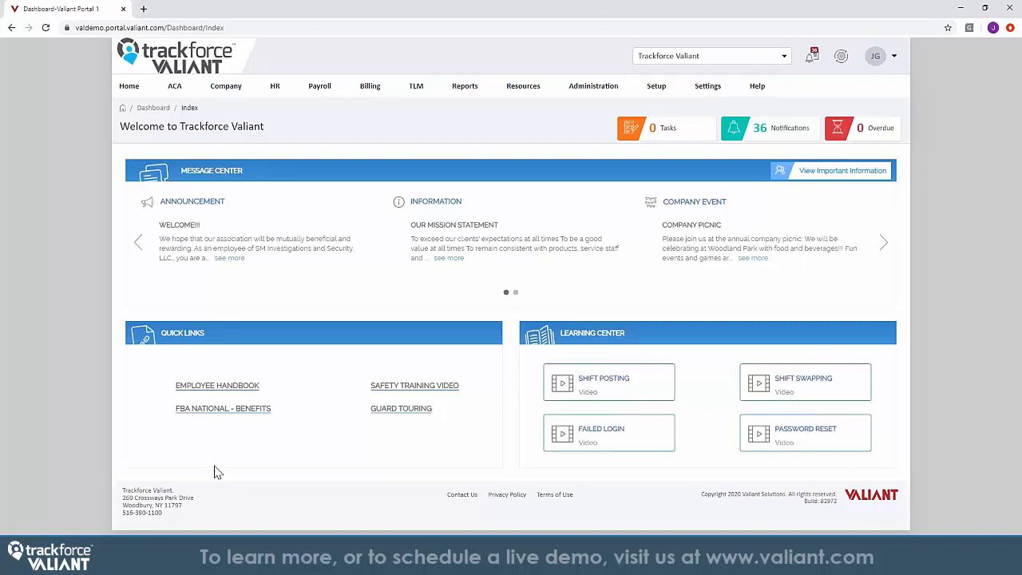
mouse_move(231, 470)
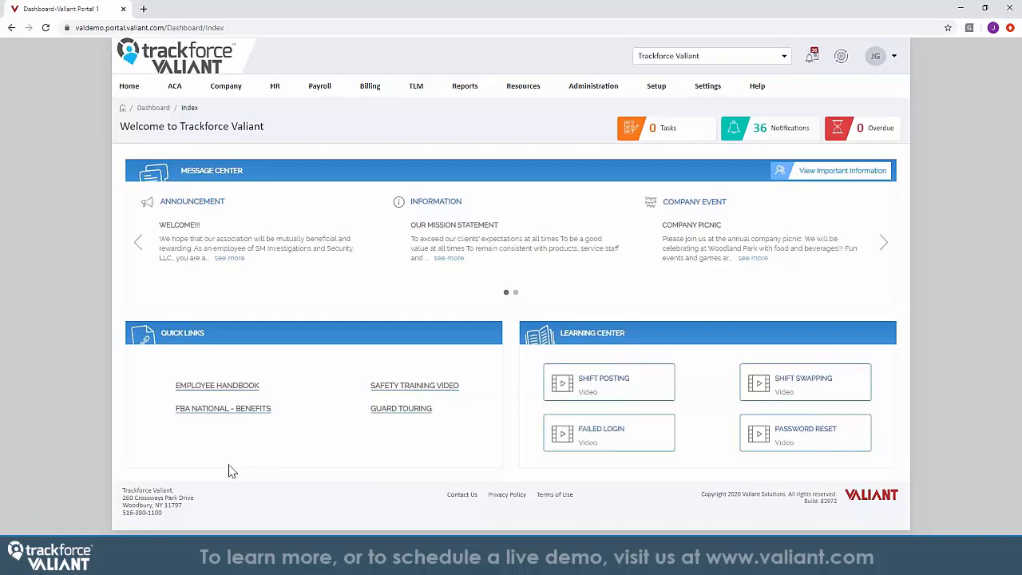
mouse_move(269, 221)
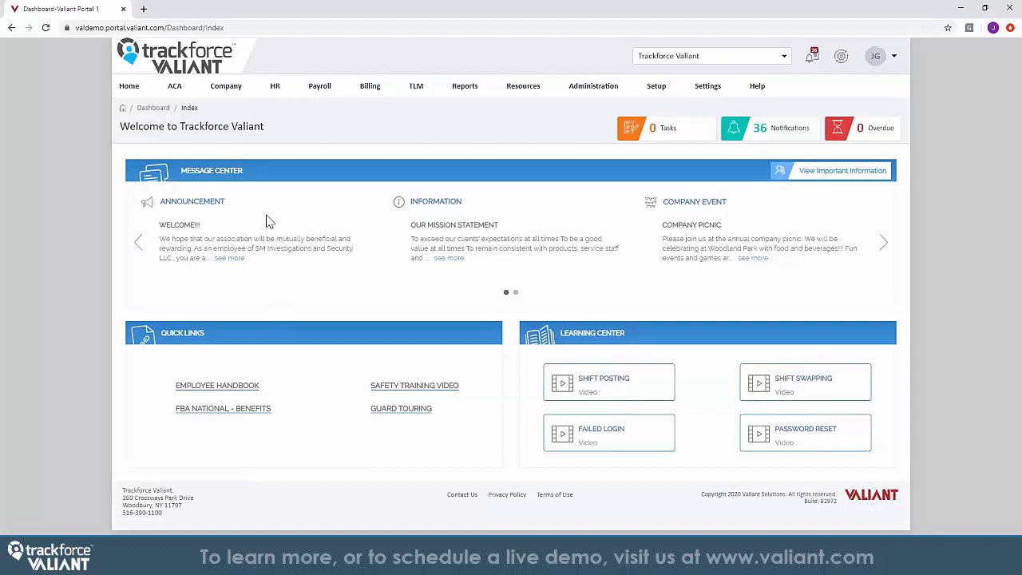
mouse_move(519, 245)
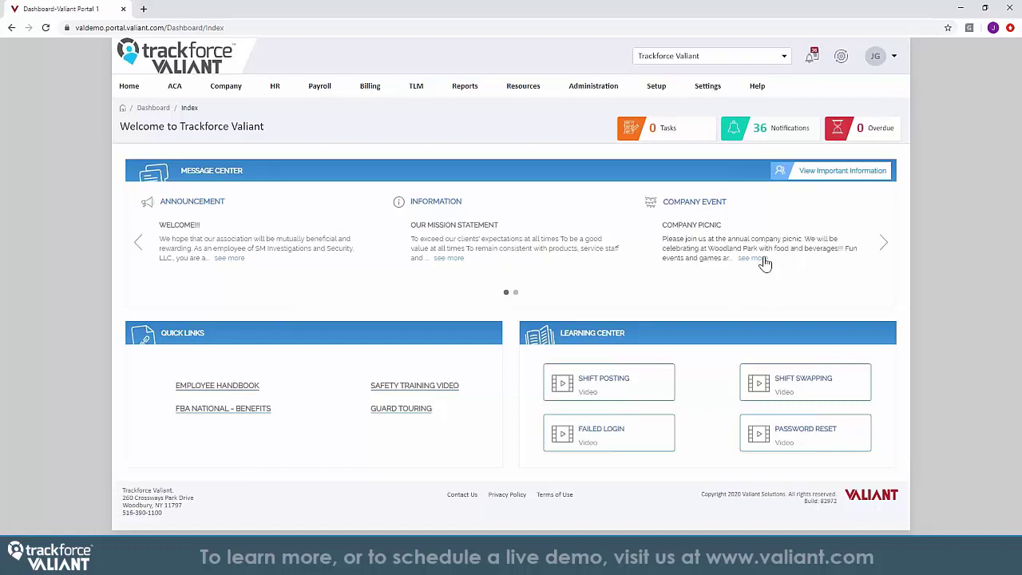
mouse_move(678, 263)
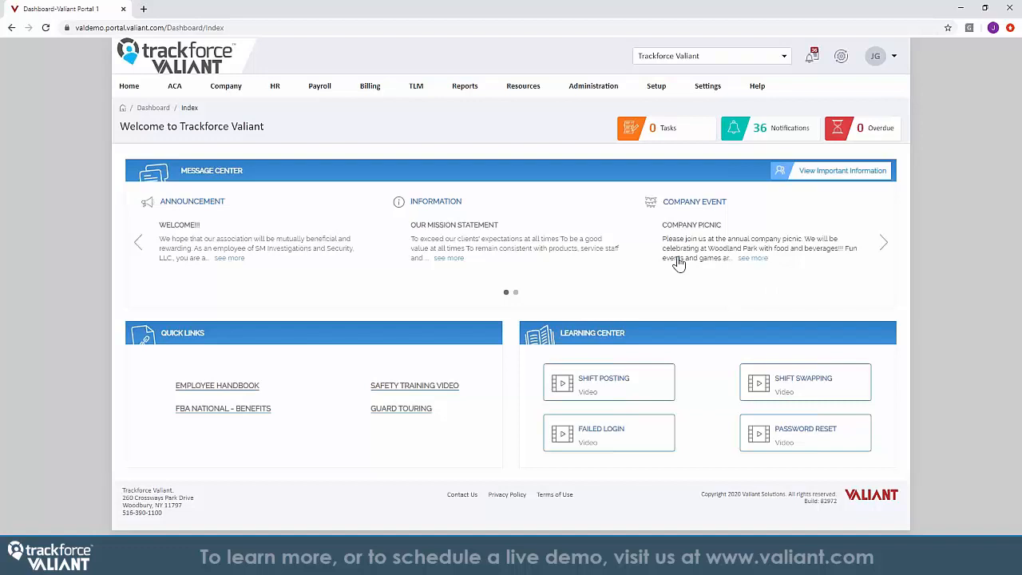
mouse_move(622, 277)
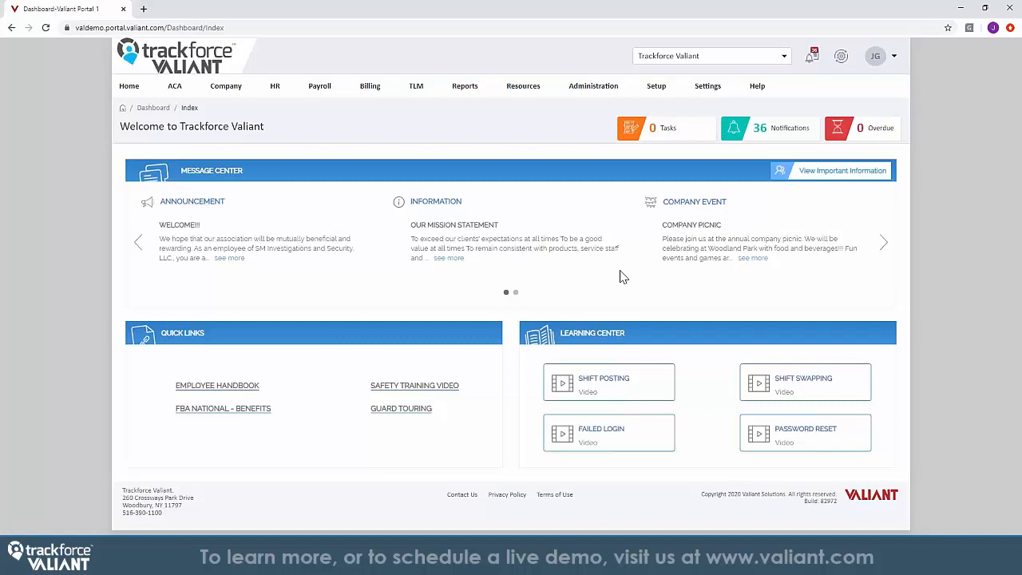
mouse_move(684, 374)
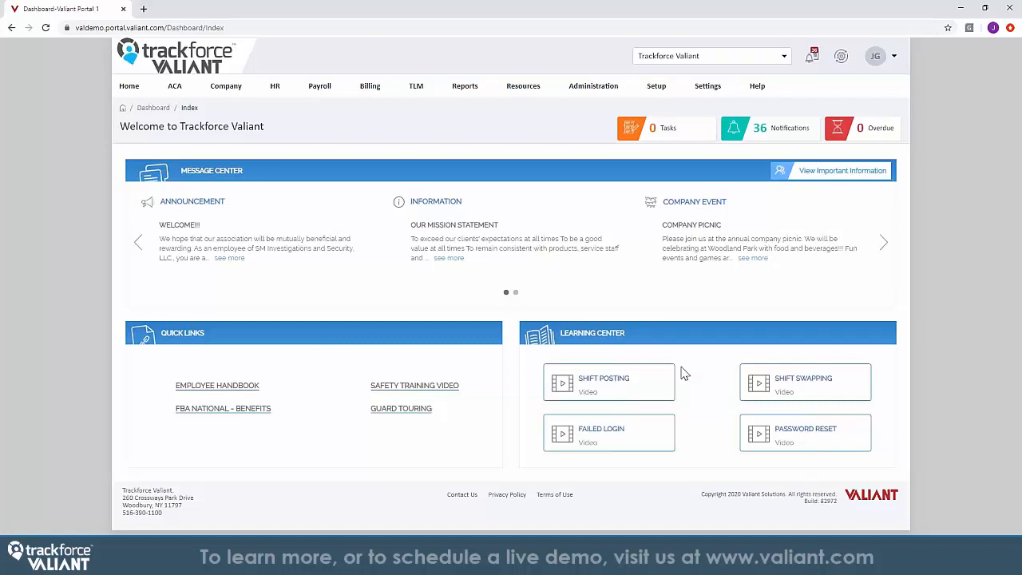
mouse_move(476, 261)
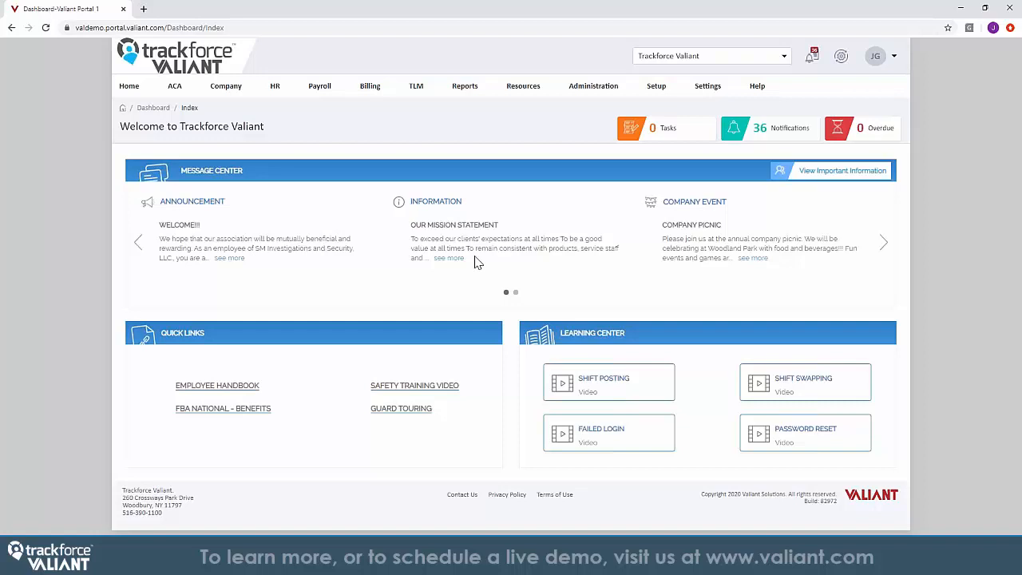
mouse_move(465, 249)
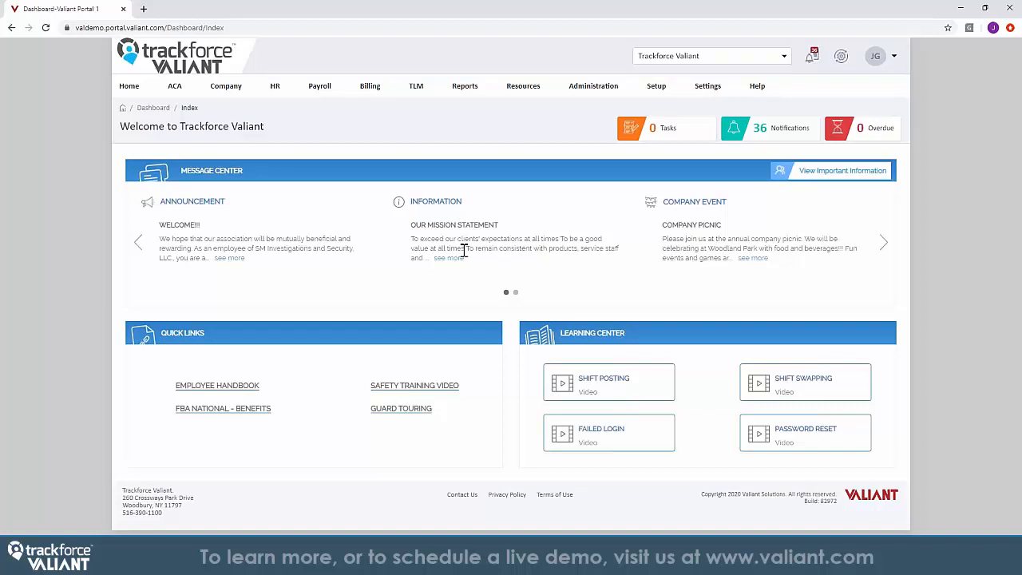
Step: View the Valiant Corporate employee's 1095-C form from the Form 1095 C records and review it
left_click(174, 86)
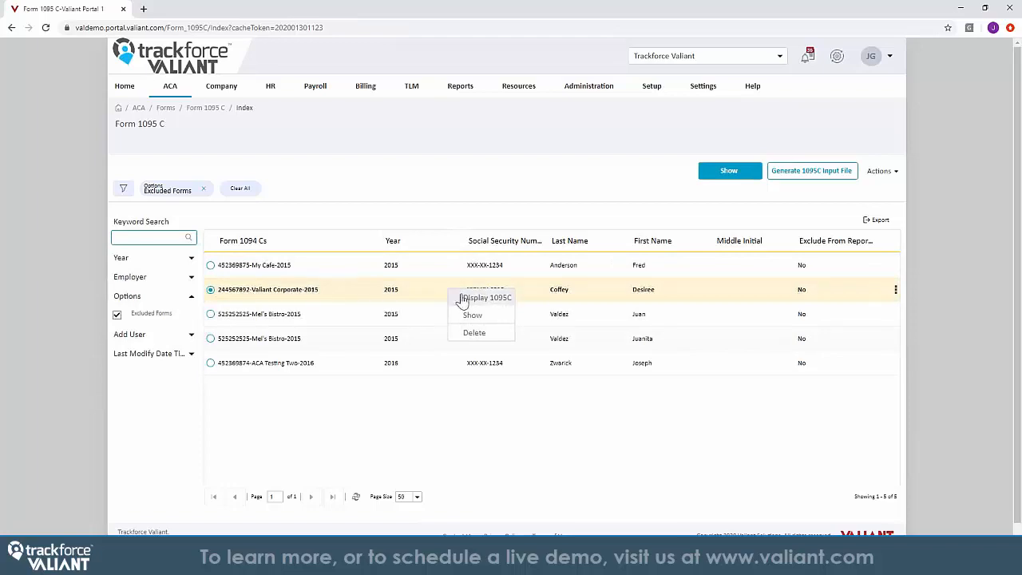
left_click(485, 298)
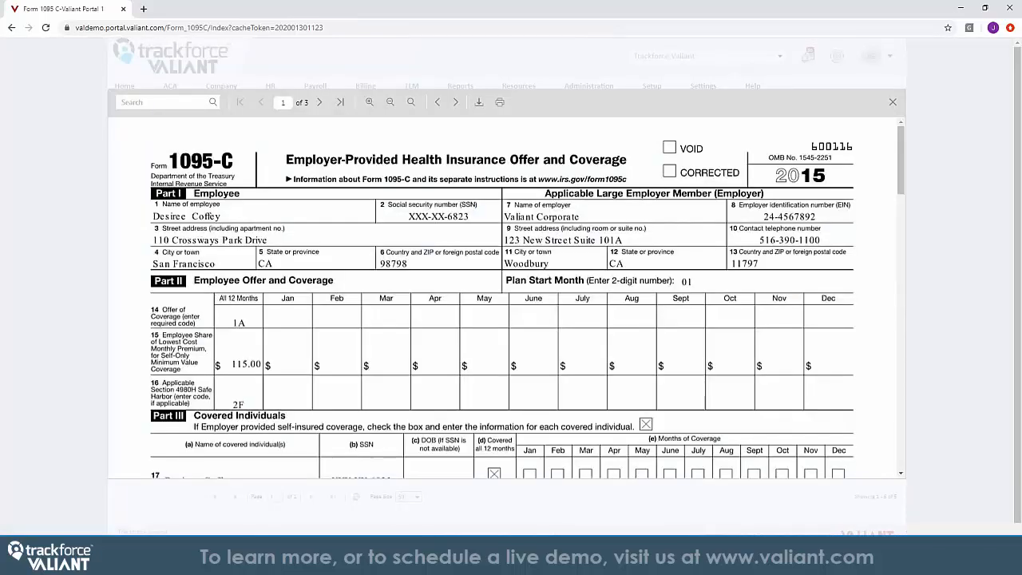
scroll("down", 3)
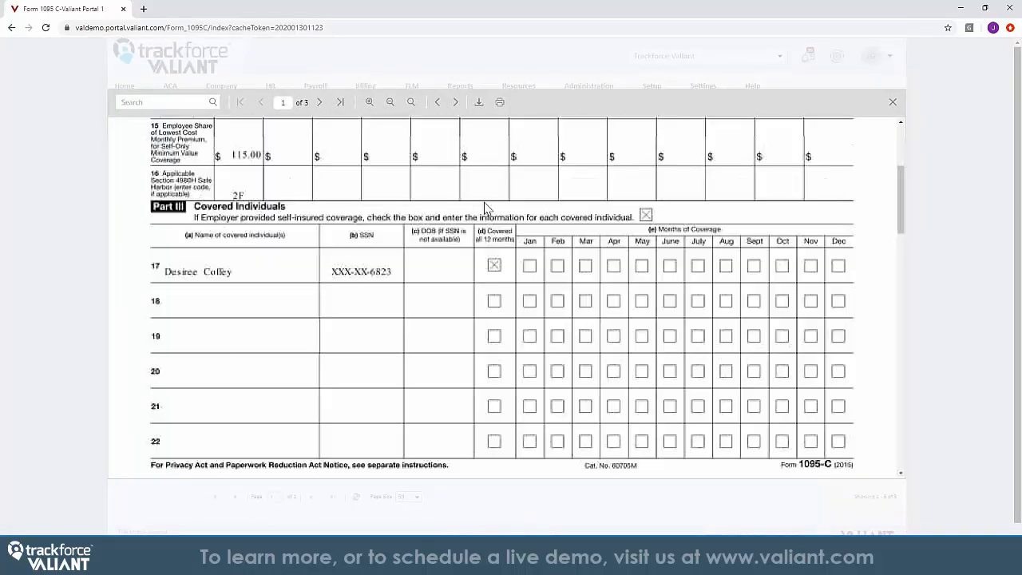
scroll("up", 3)
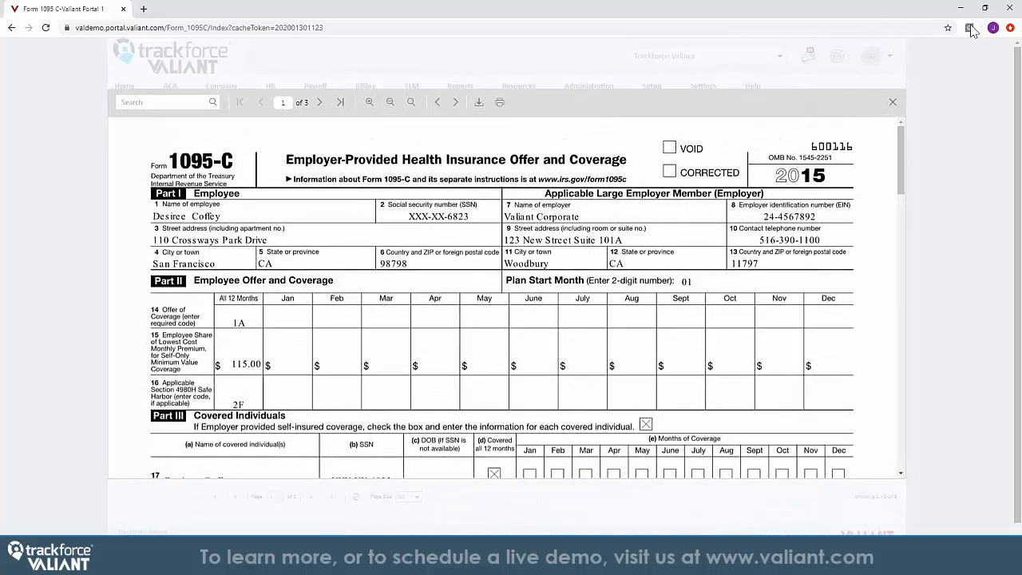
Step: Close the 1095-C viewer to return to the records, then bring up the ACA menu
left_click(892, 102)
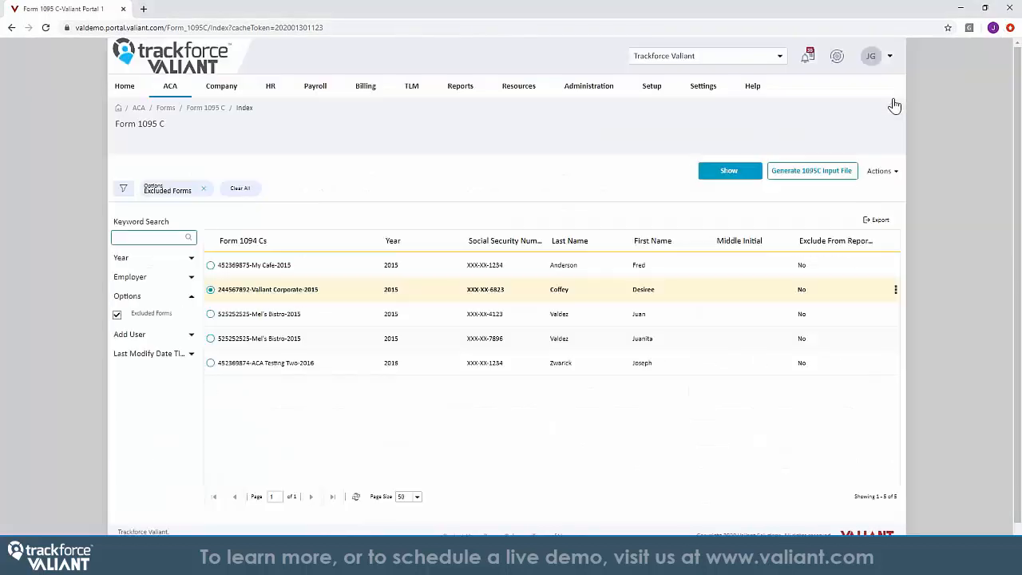
left_click(169, 86)
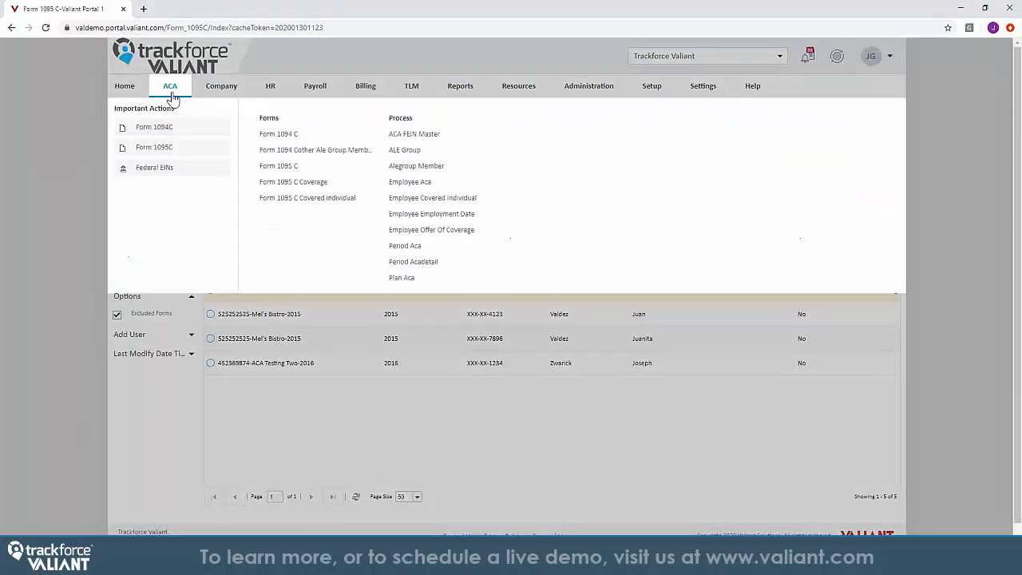